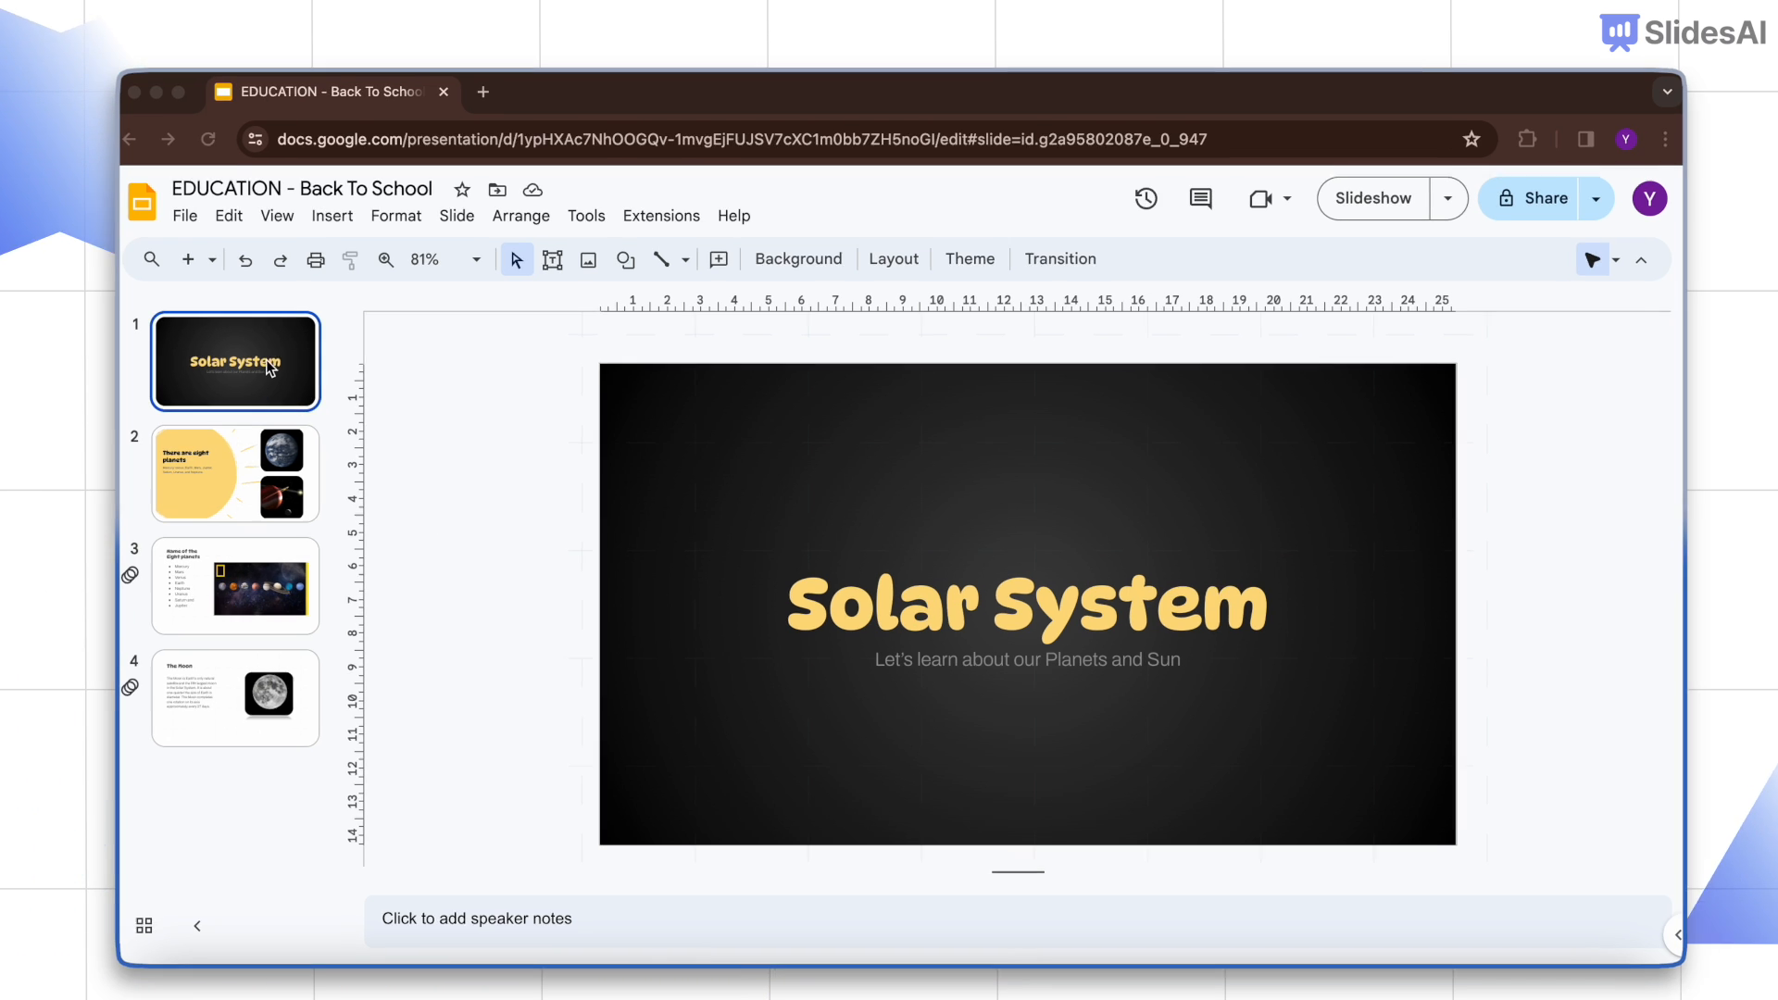
- Open the Motion panel for slide 1 via its right-click Transition option
right_click(266, 367)
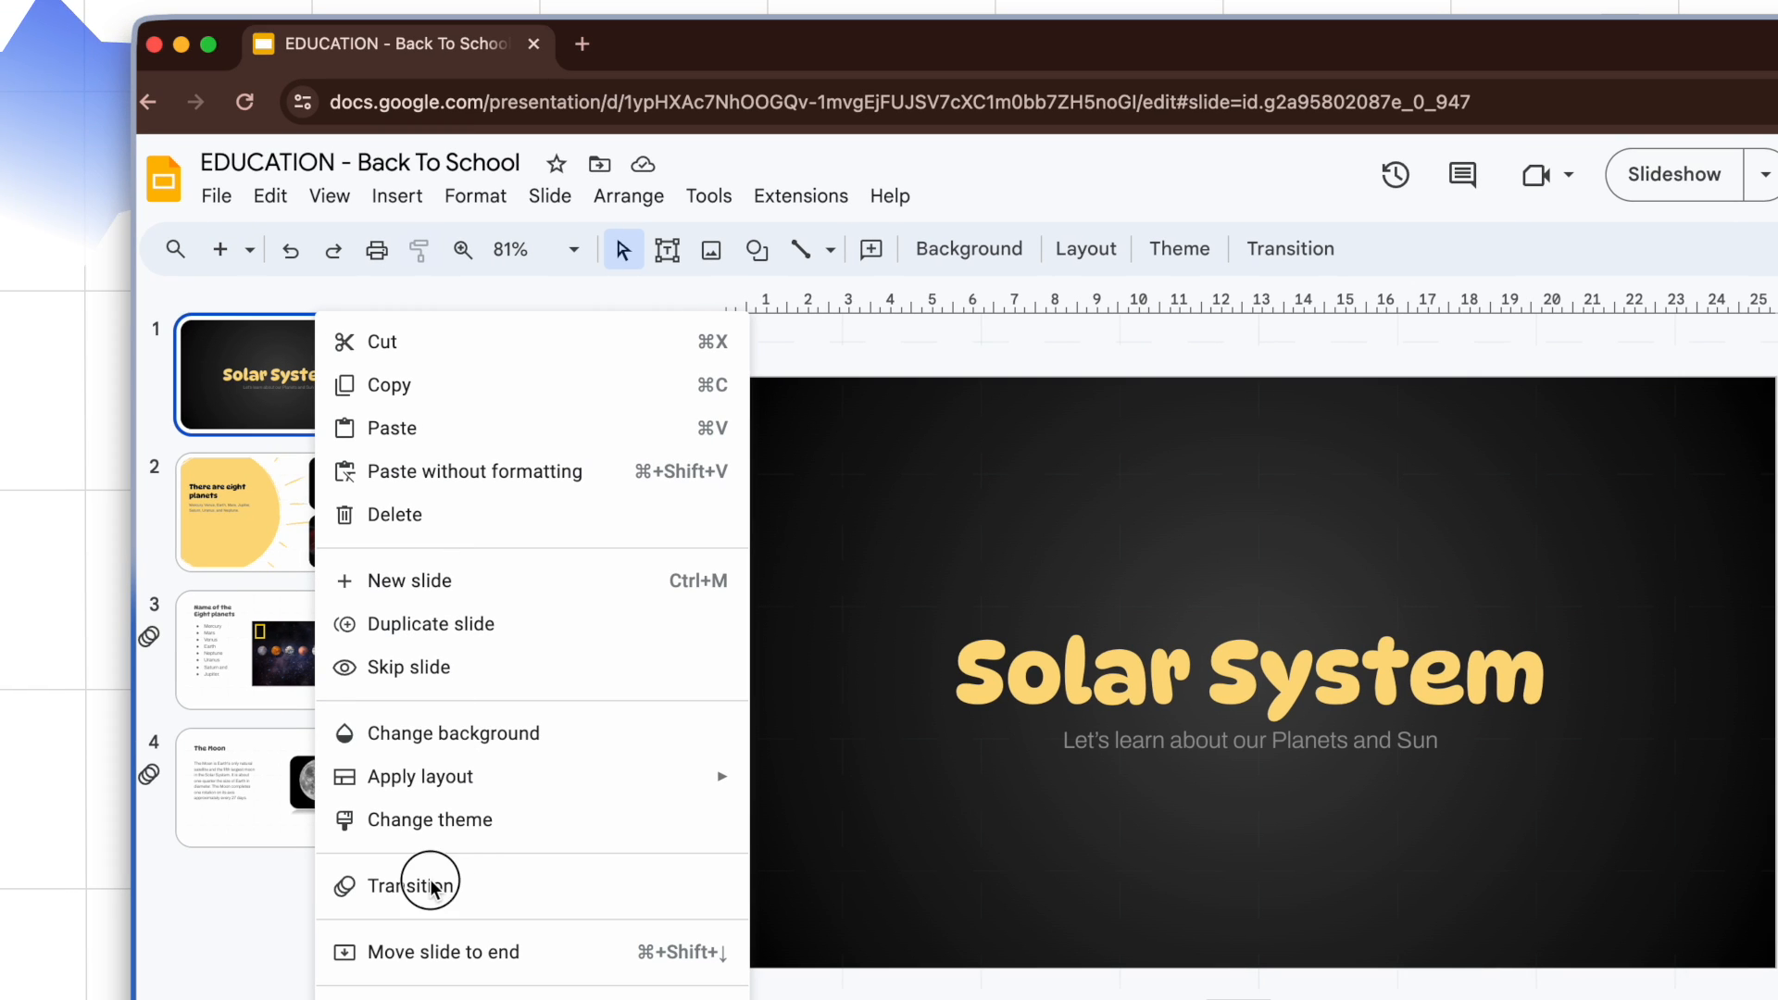
left_click(413, 883)
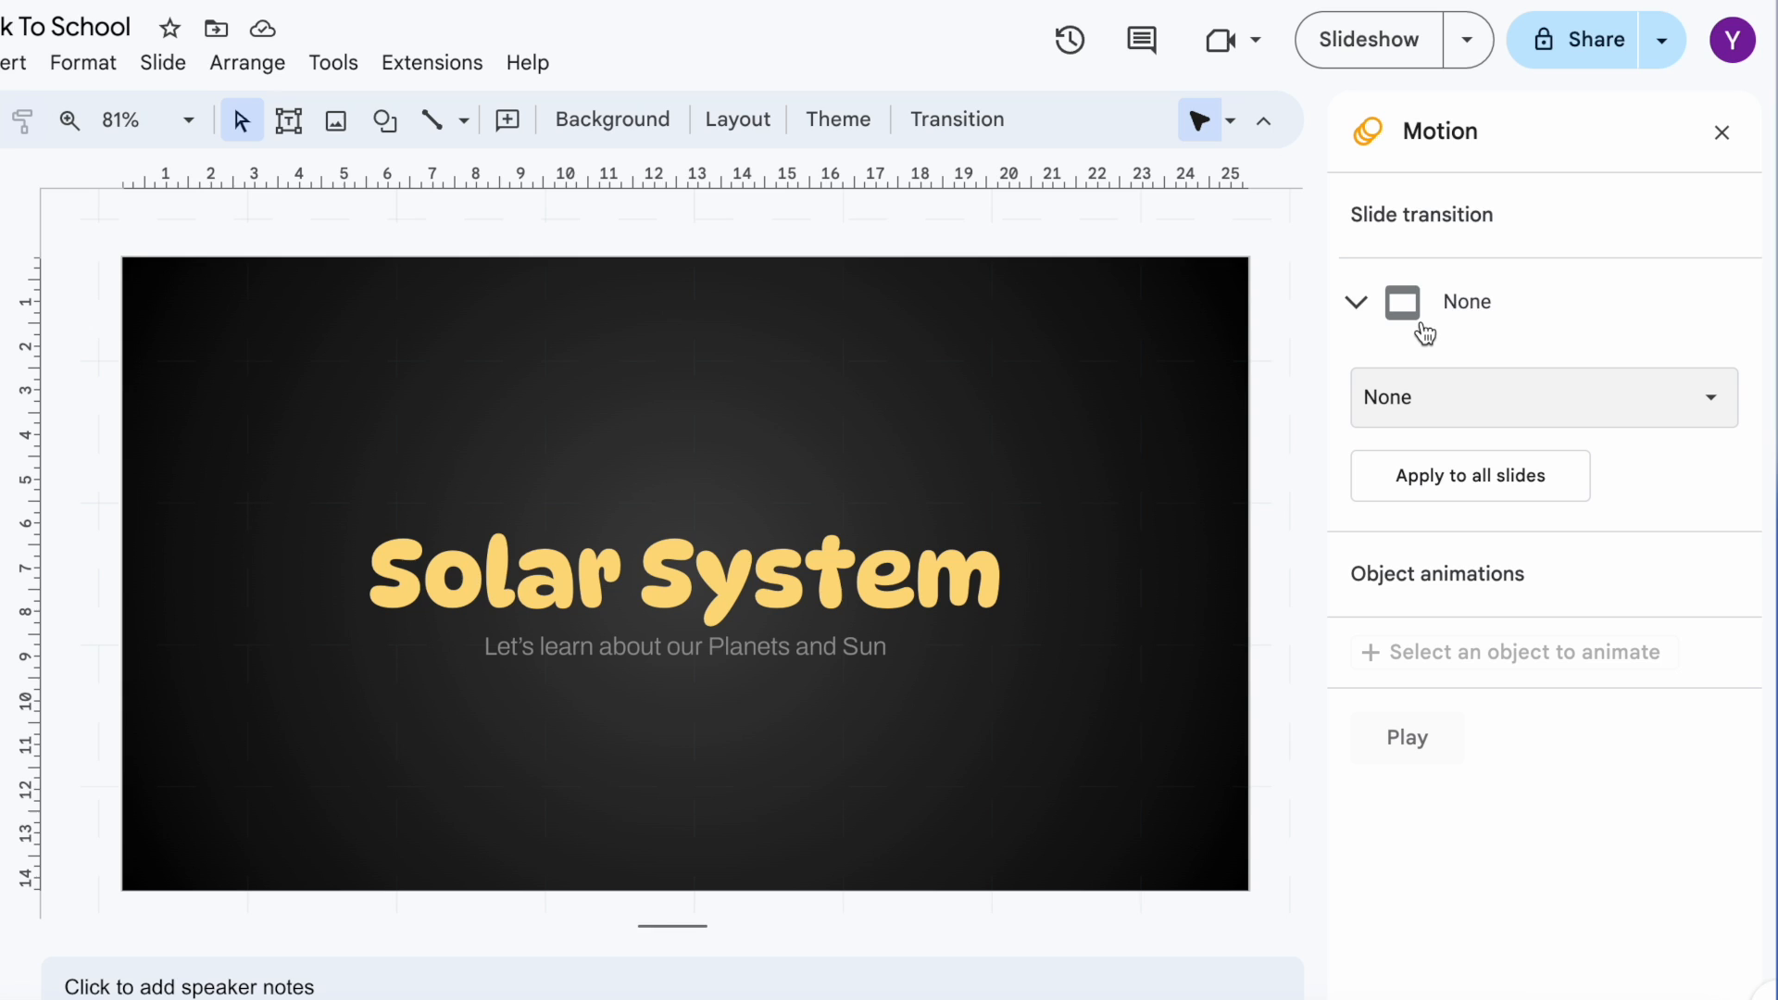
mouse_move(1434, 358)
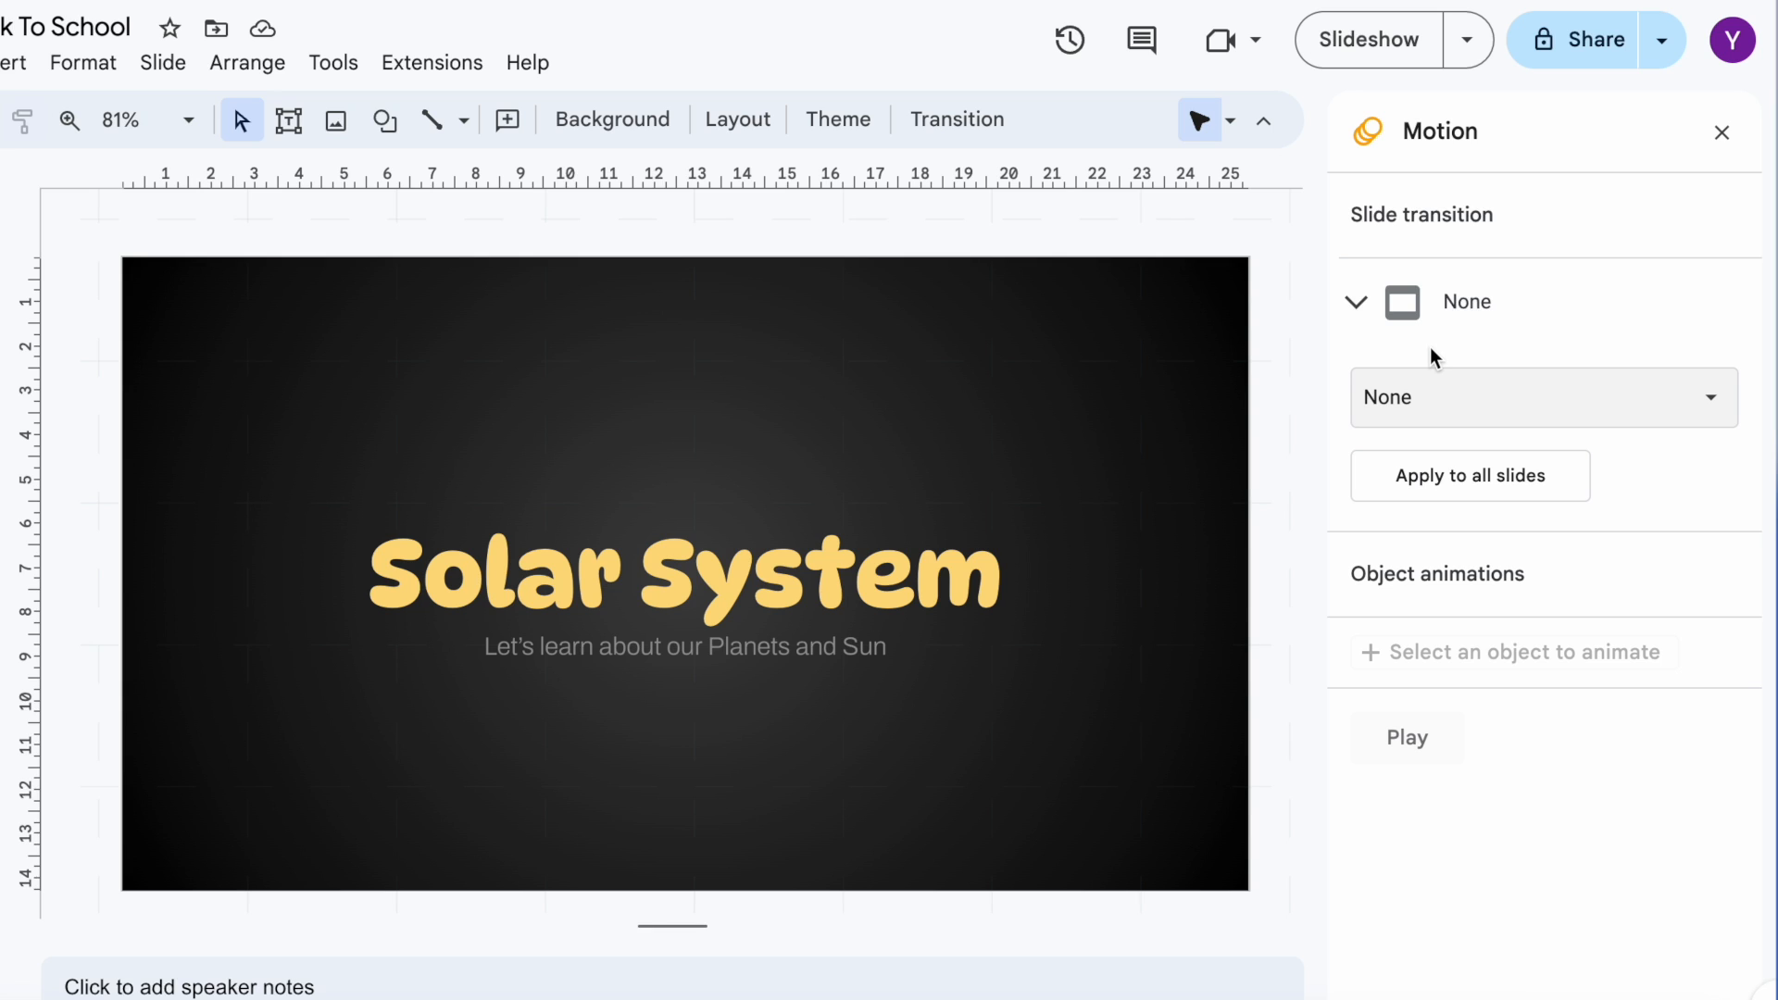
- Expand the slide transition type list to choose Dissolve
left_click(1544, 396)
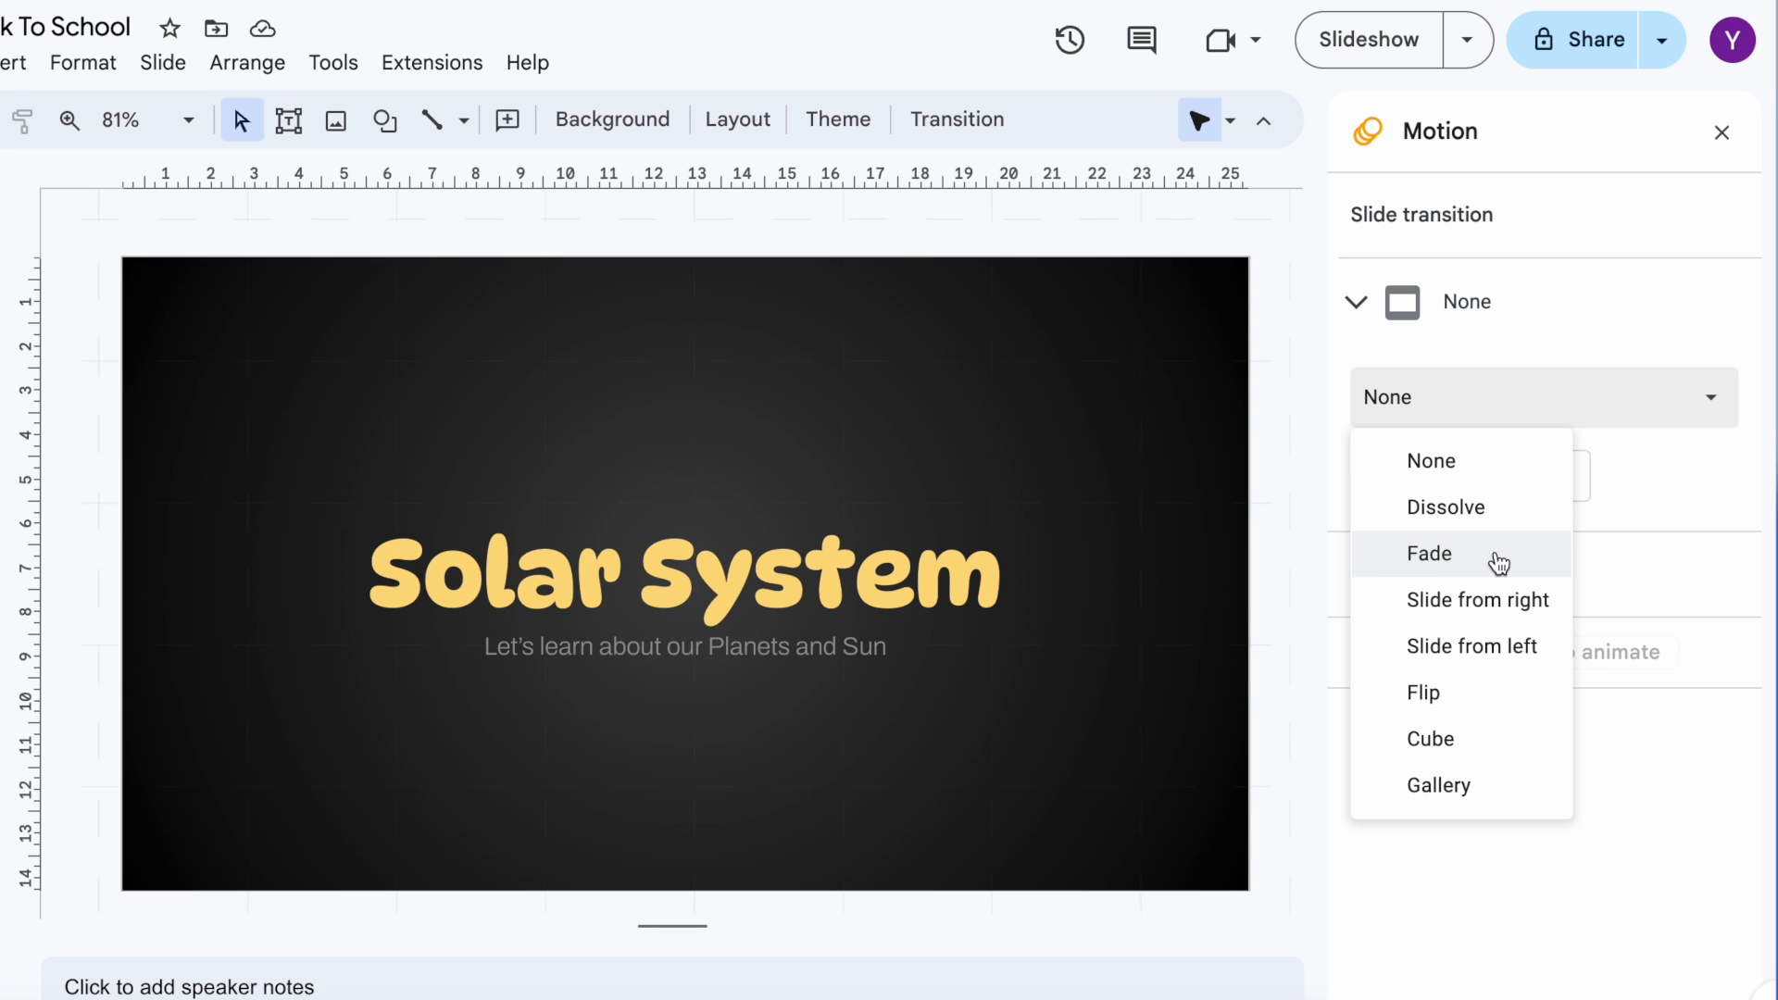
mouse_move(1498, 616)
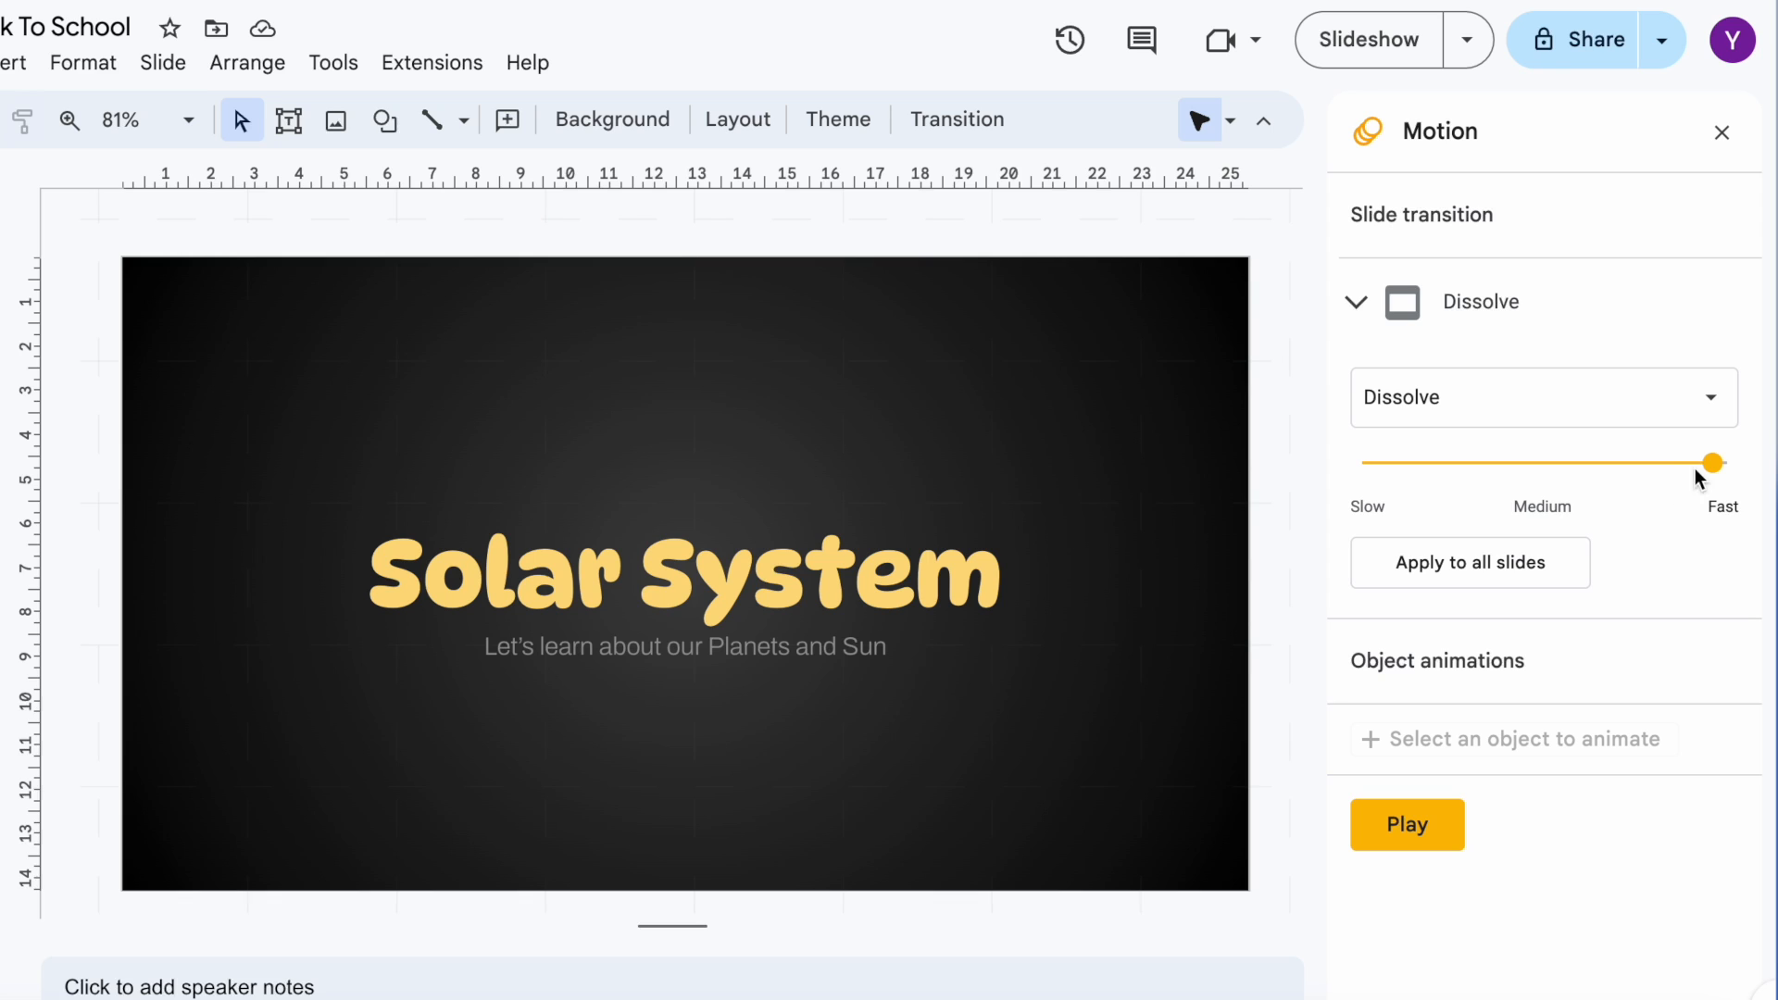
mouse_move(1712, 481)
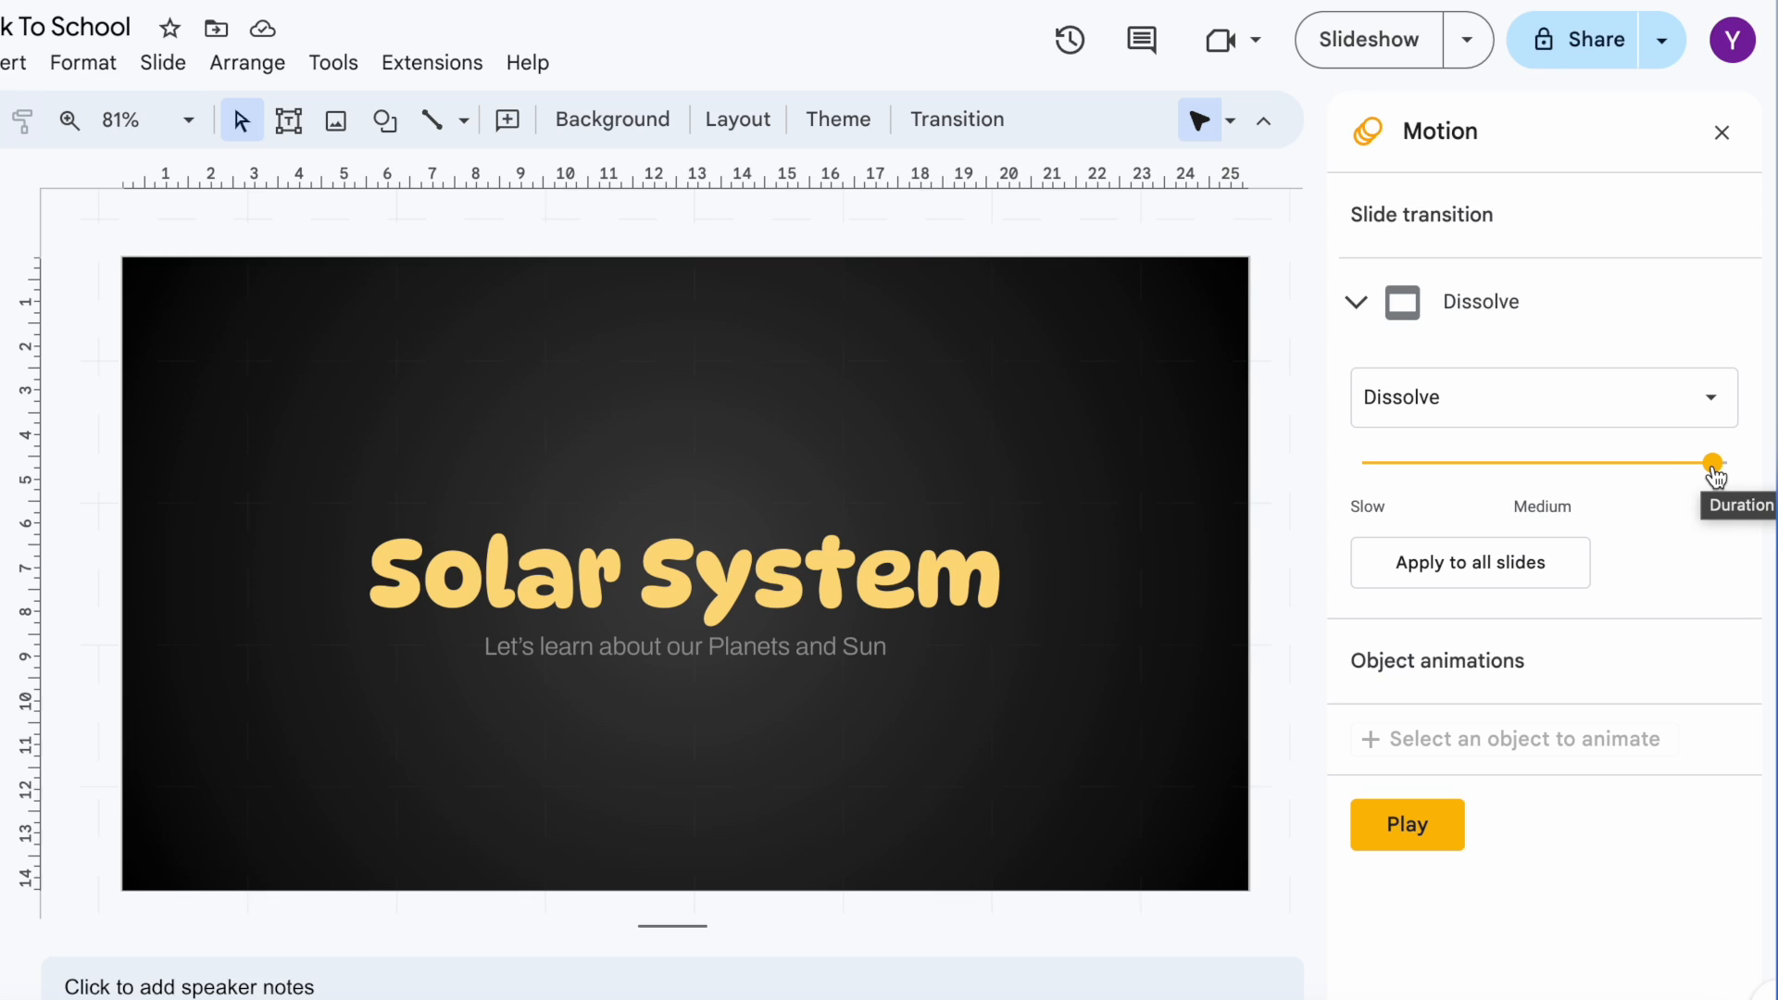
- Drag the Dissolve duration slider from Fast down to Medium, about two seconds
left_click_drag(1711, 461, 1724, 461)
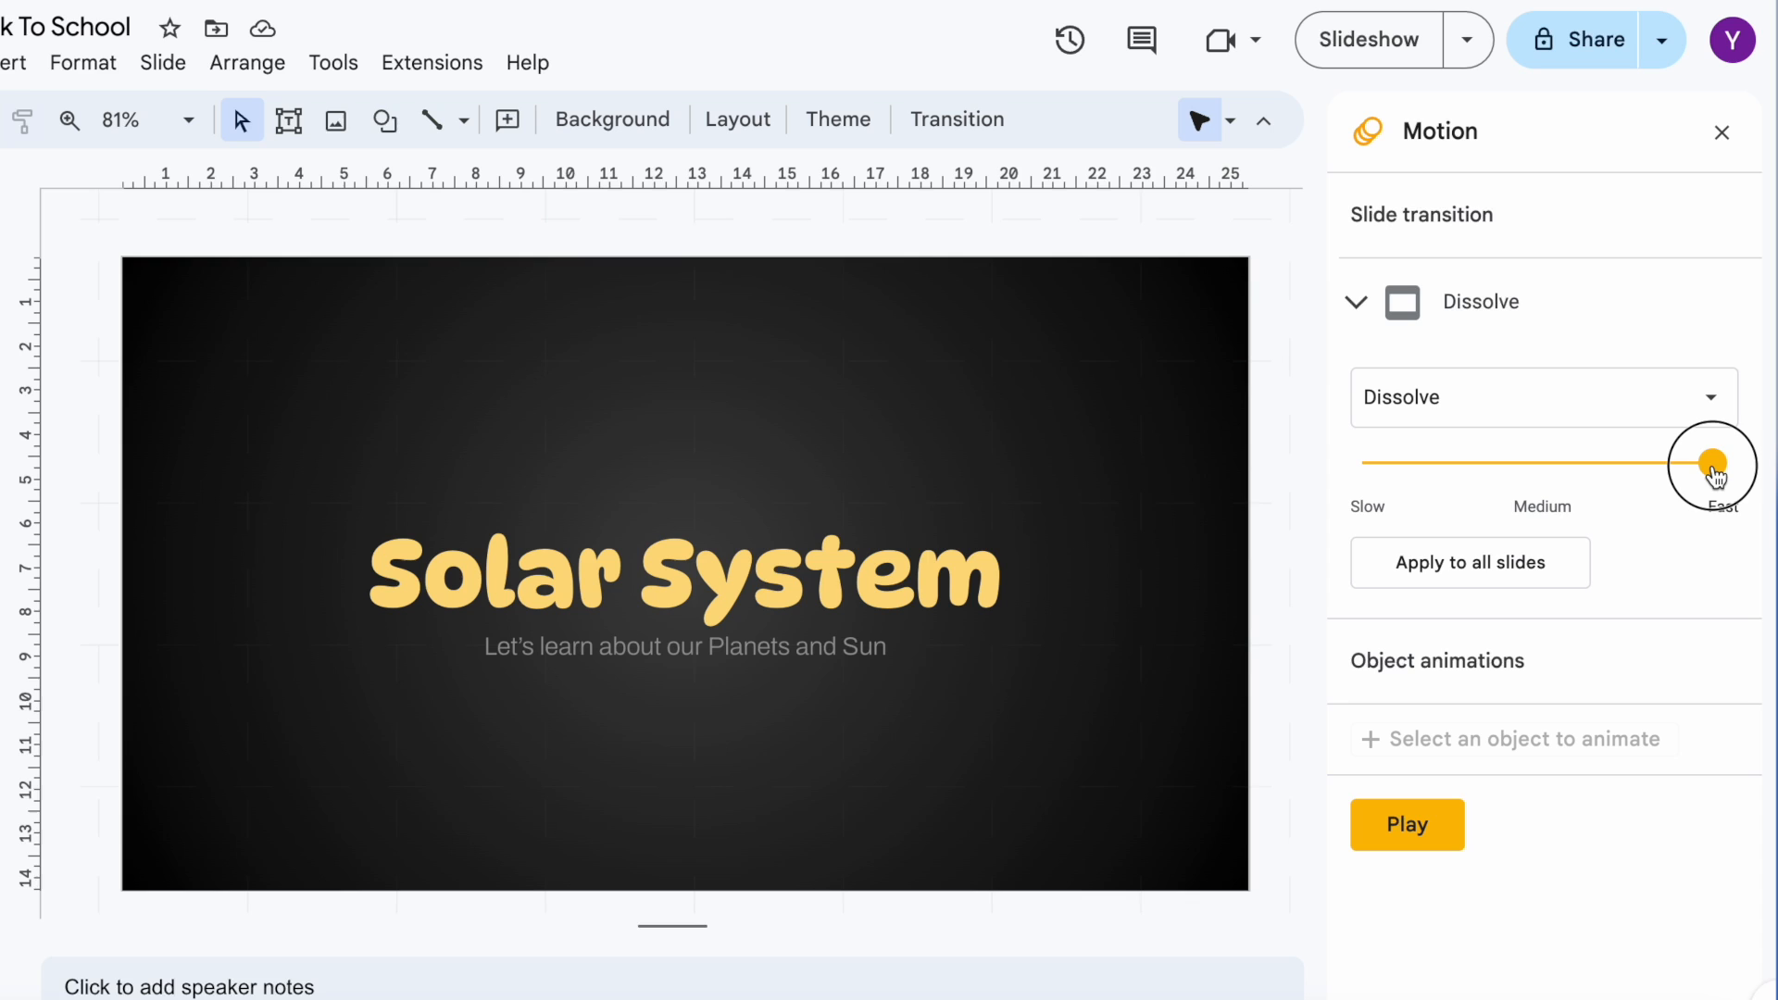
left_click_drag(1711, 461, 1681, 461)
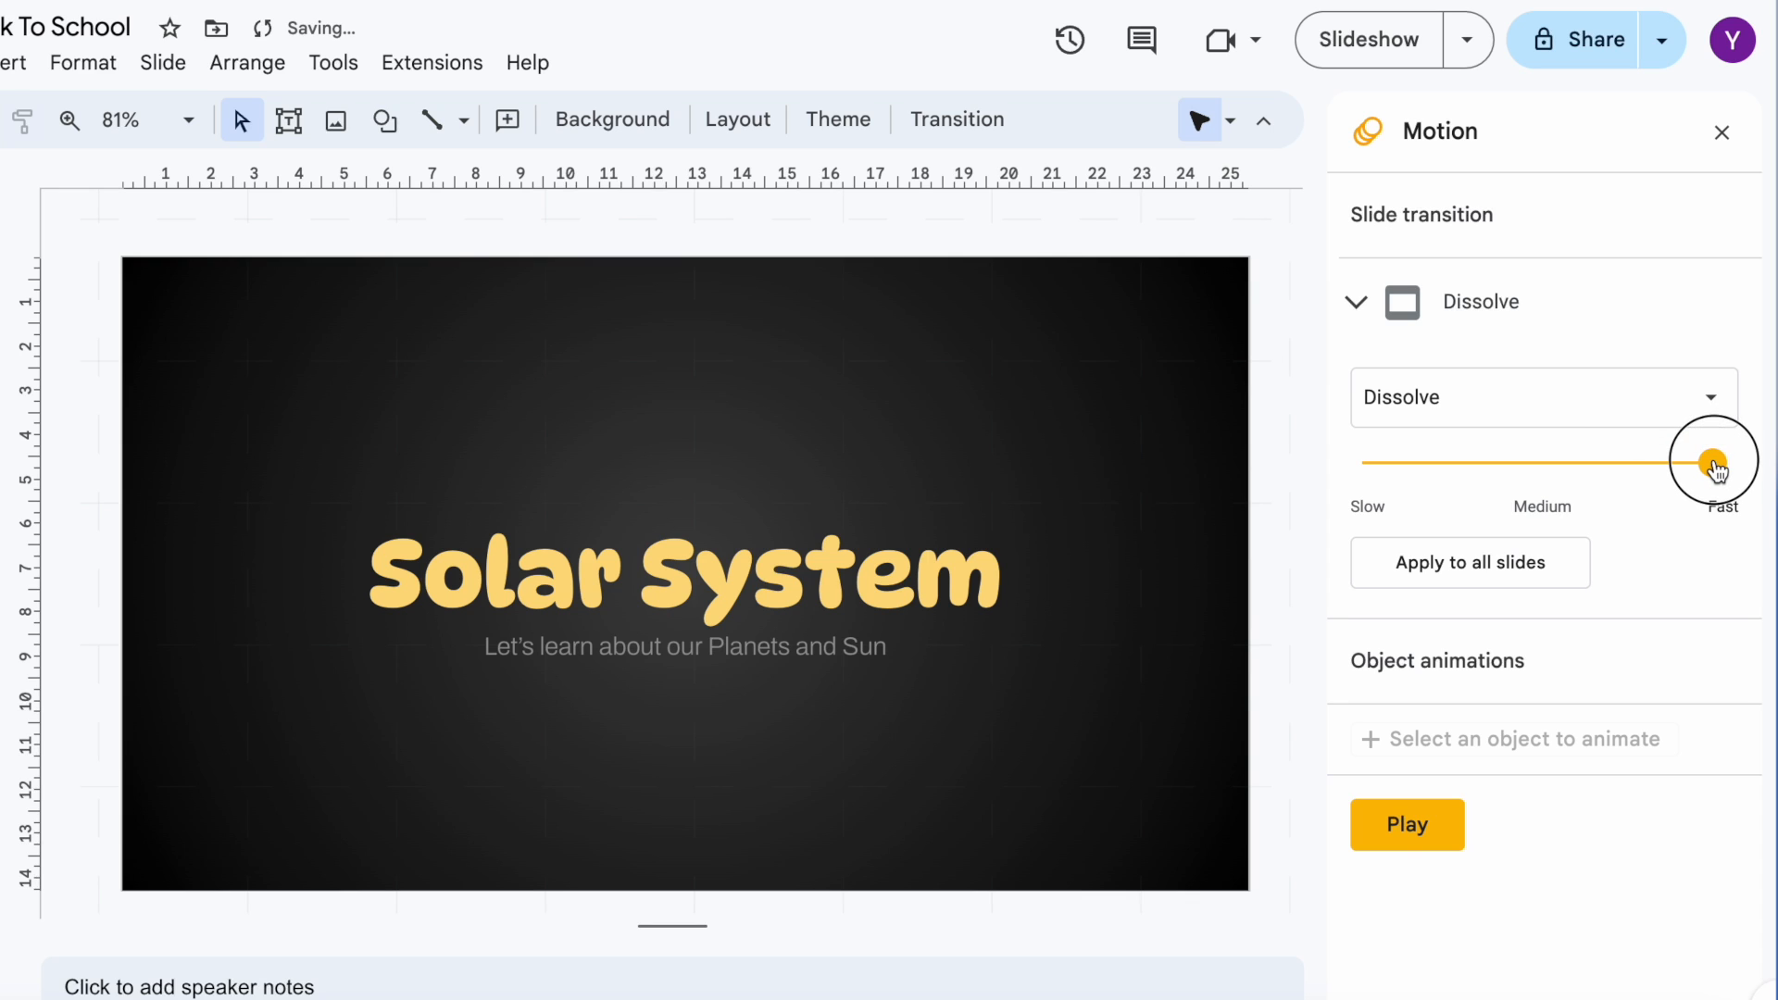
left_click_drag(1718, 461, 1613, 461)
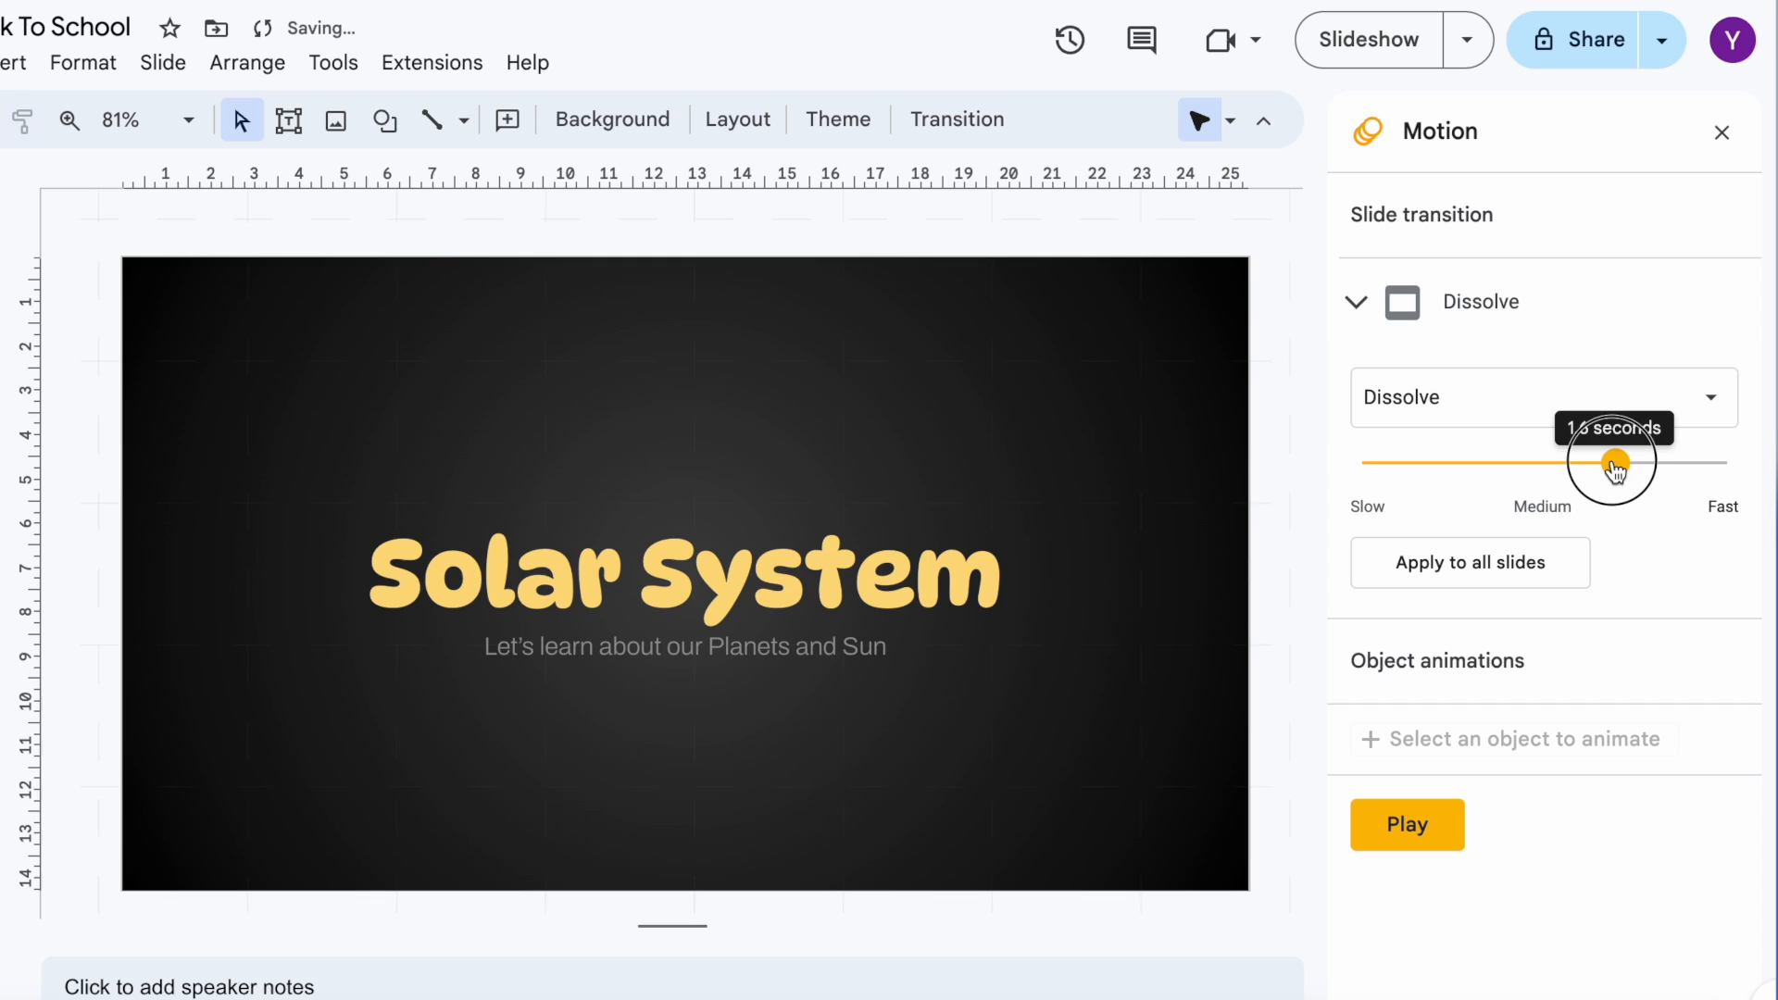
left_click_drag(1613, 463, 1579, 463)
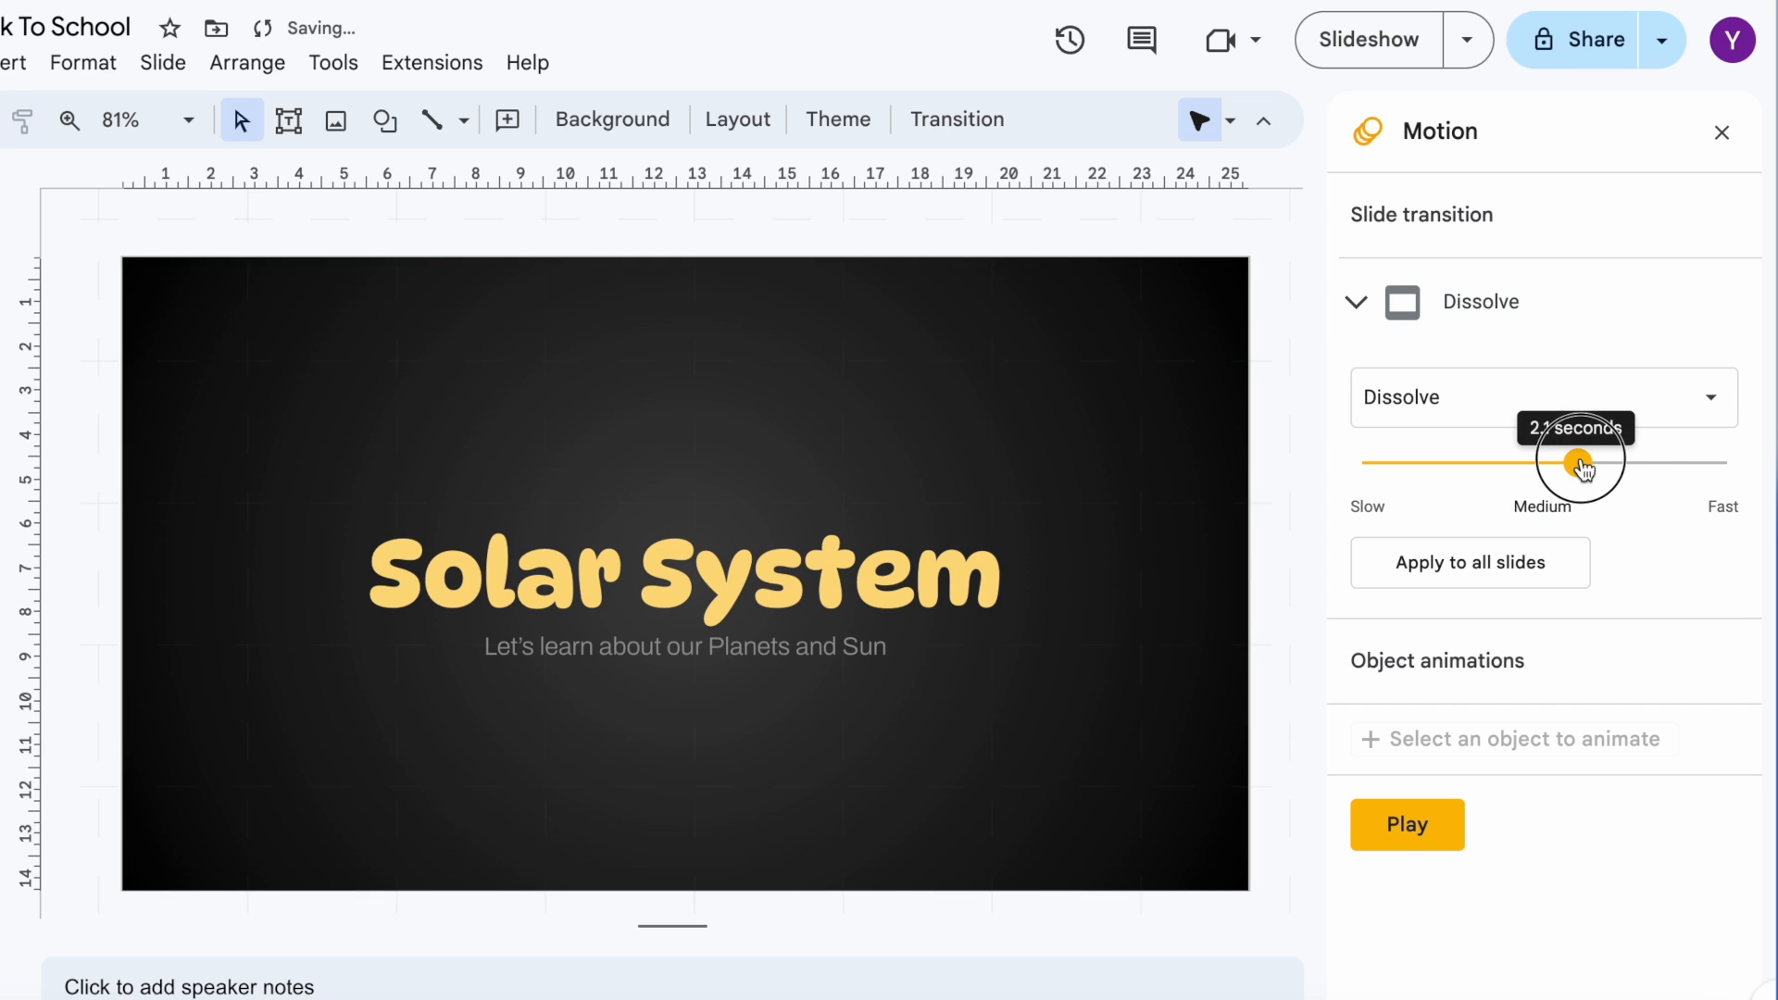
left_click_drag(1579, 461, 1548, 462)
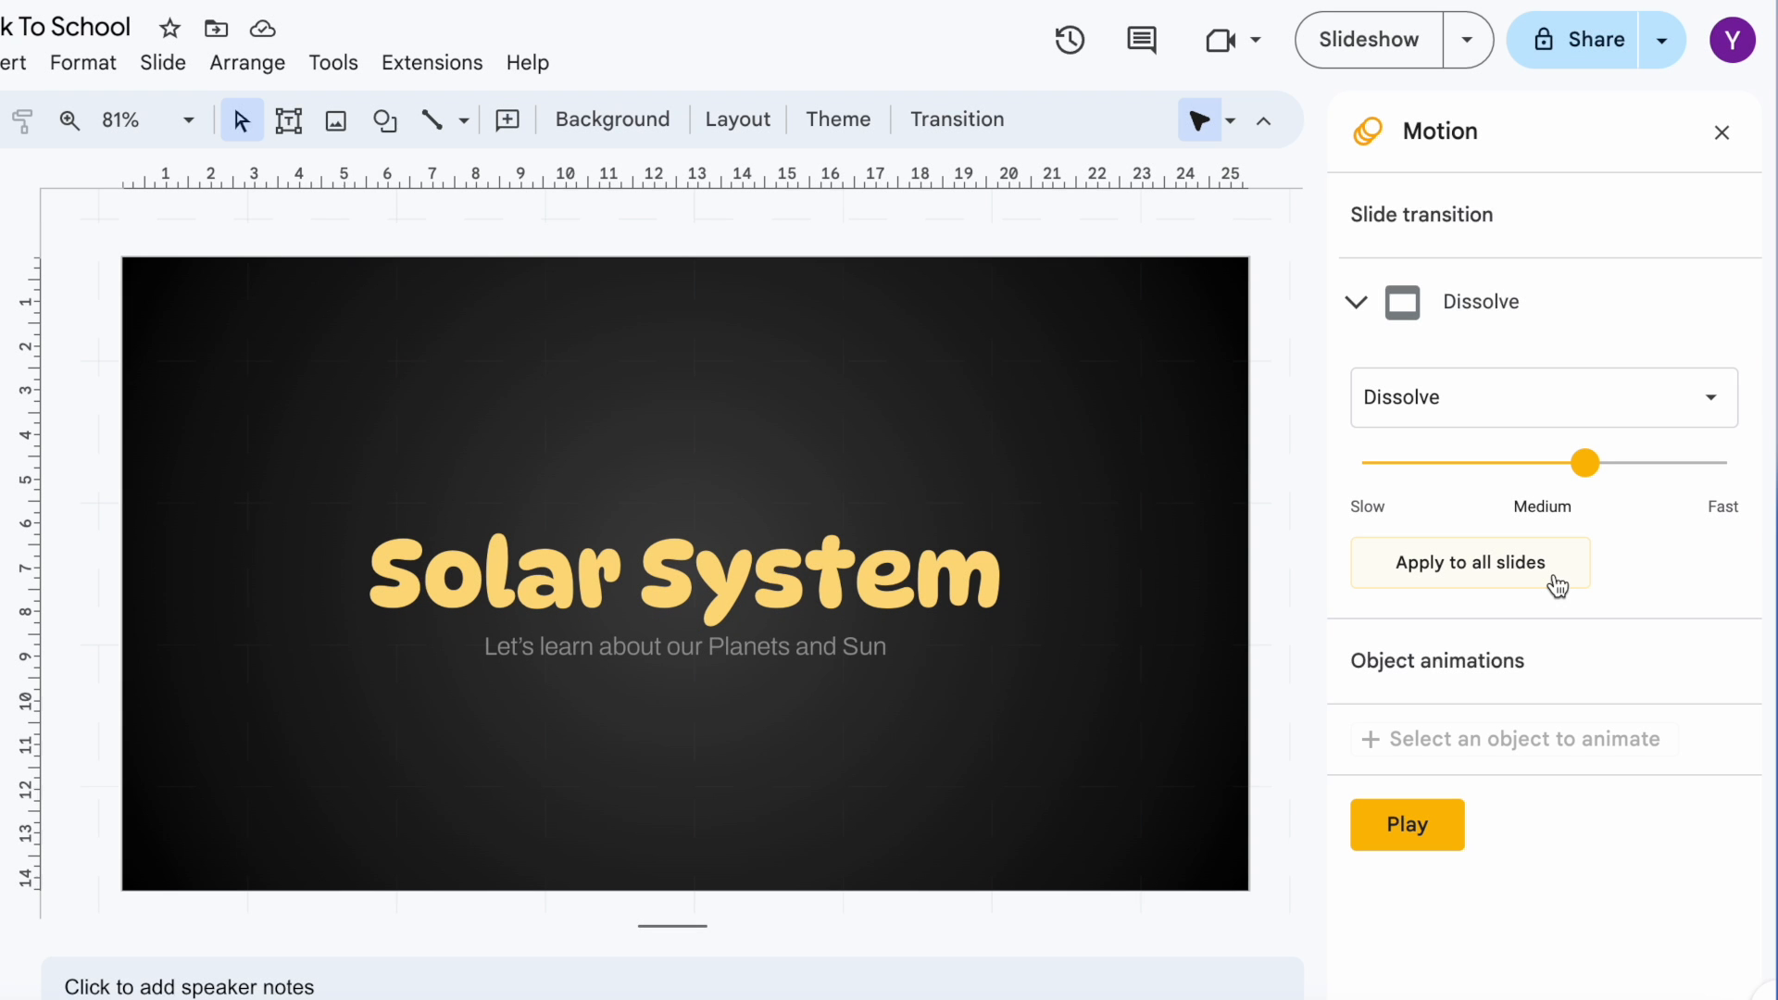
mouse_move(1474, 781)
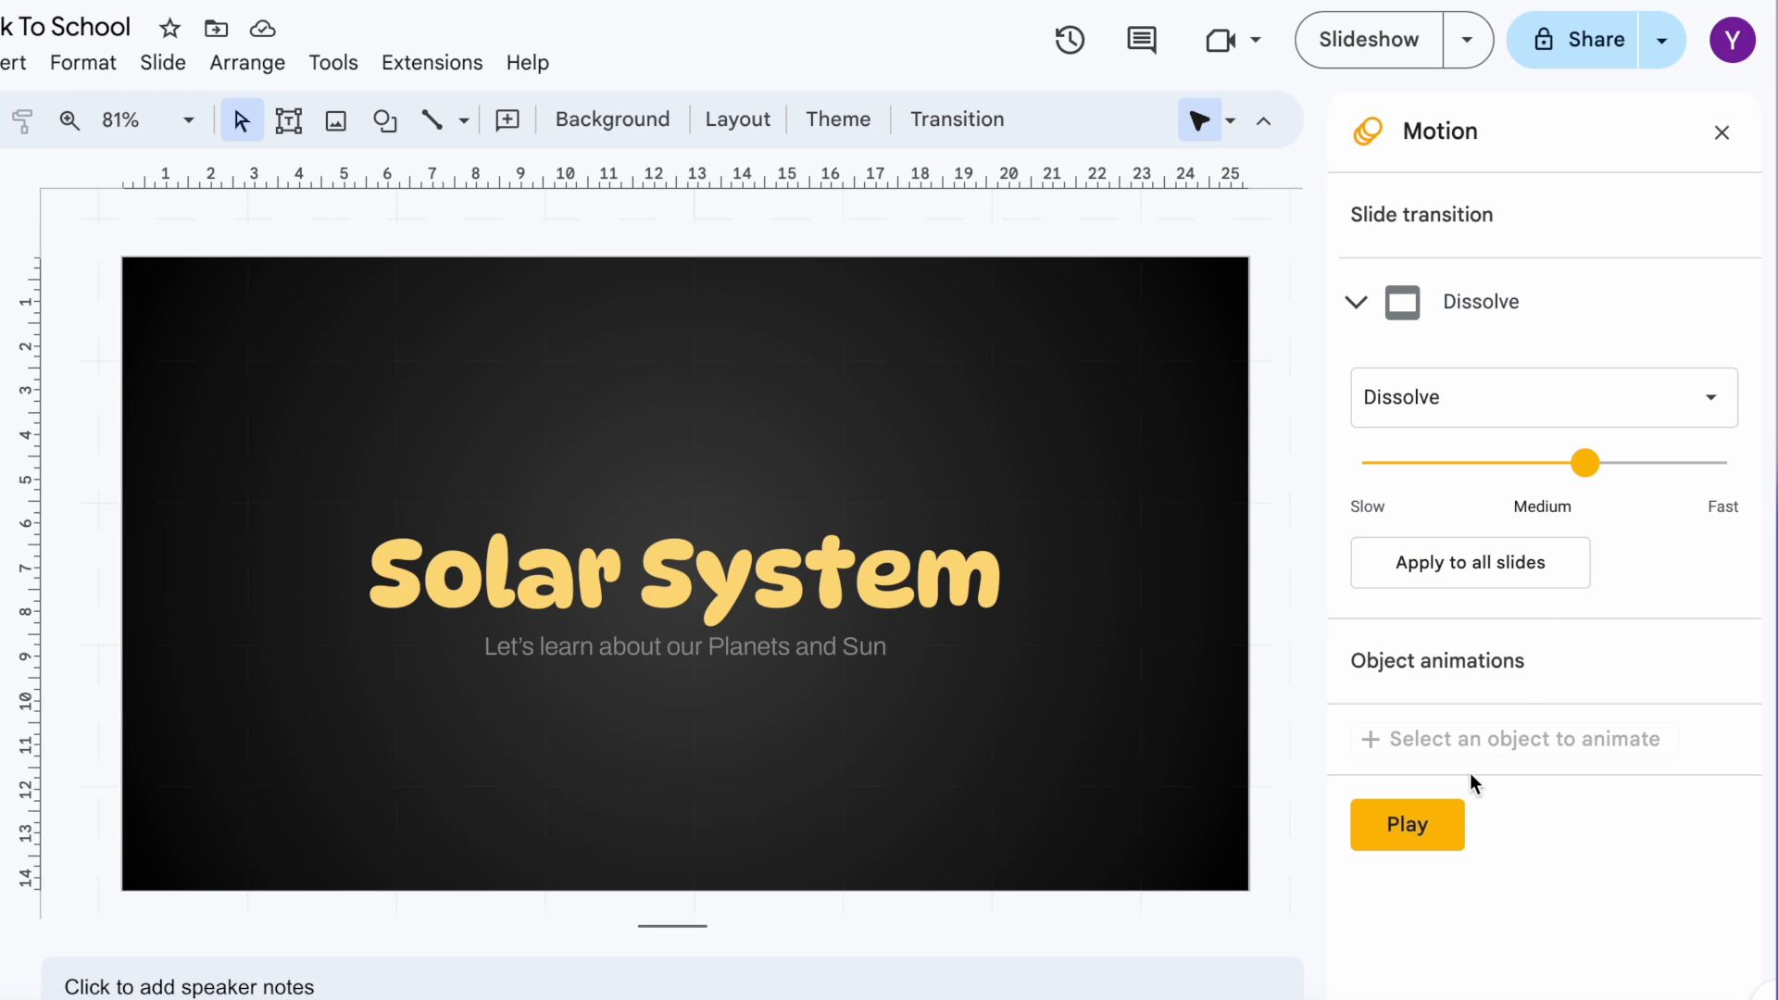
- Play the Dissolve transition preview on the title slide, then stop it
left_click(1407, 824)
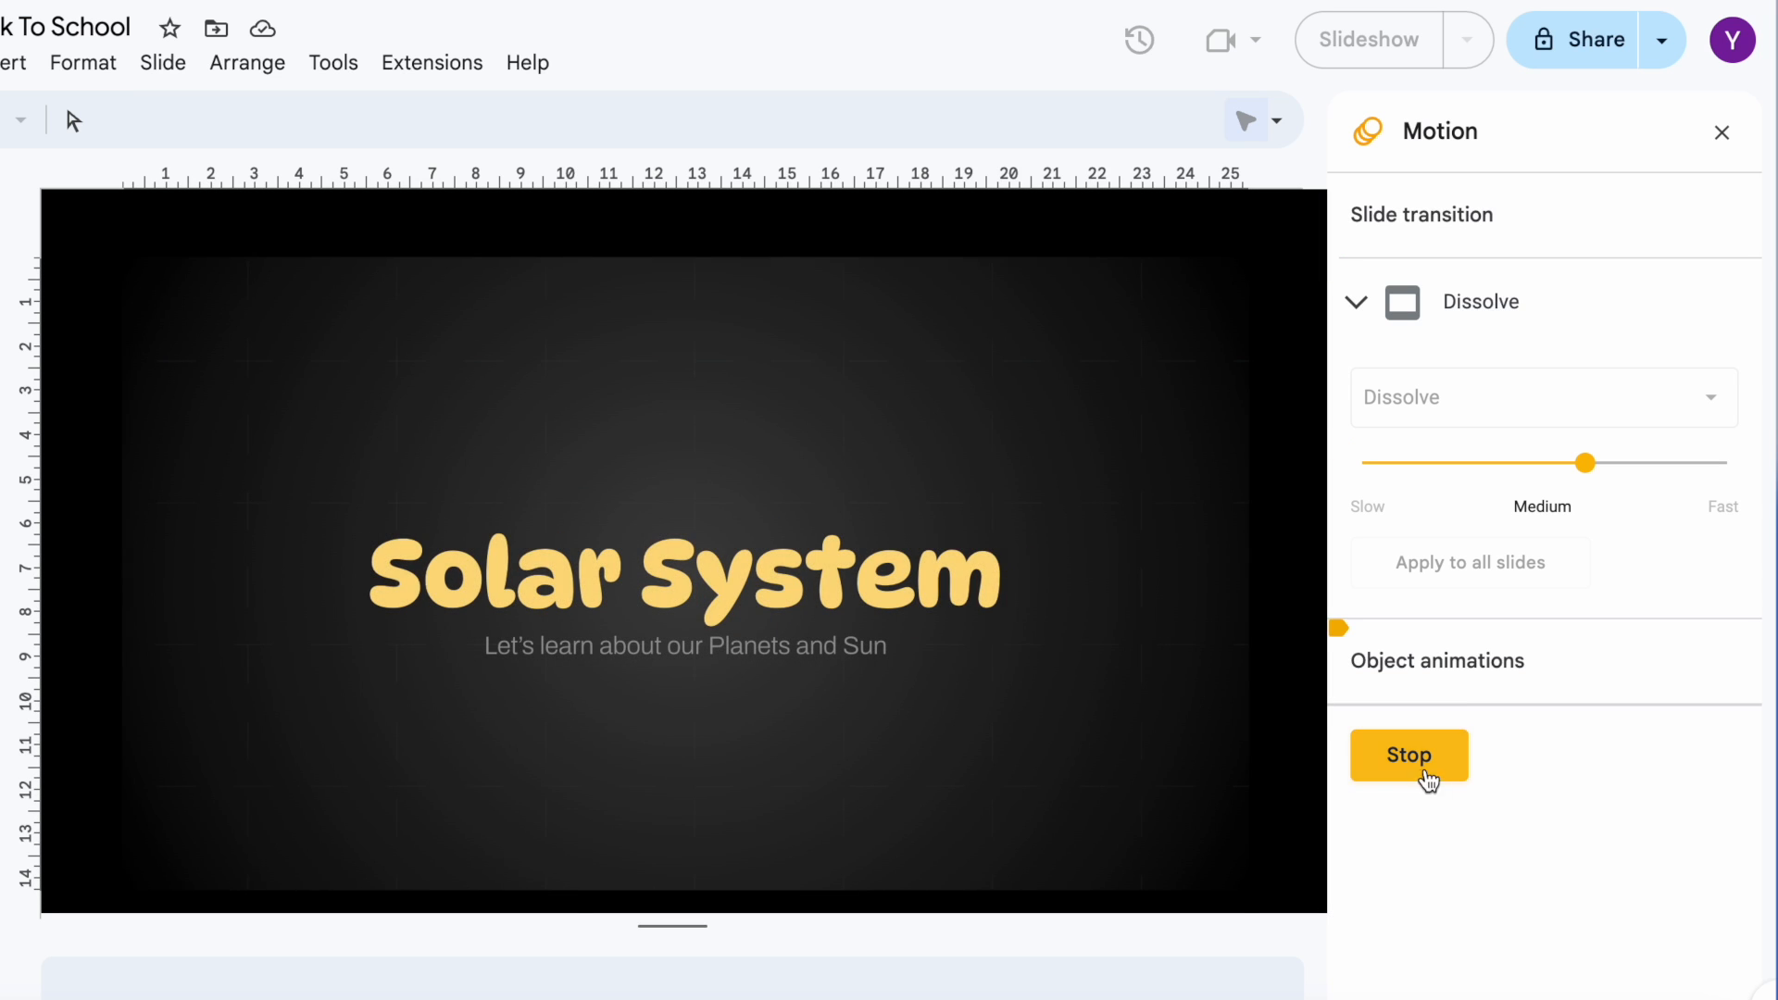
left_click(1407, 755)
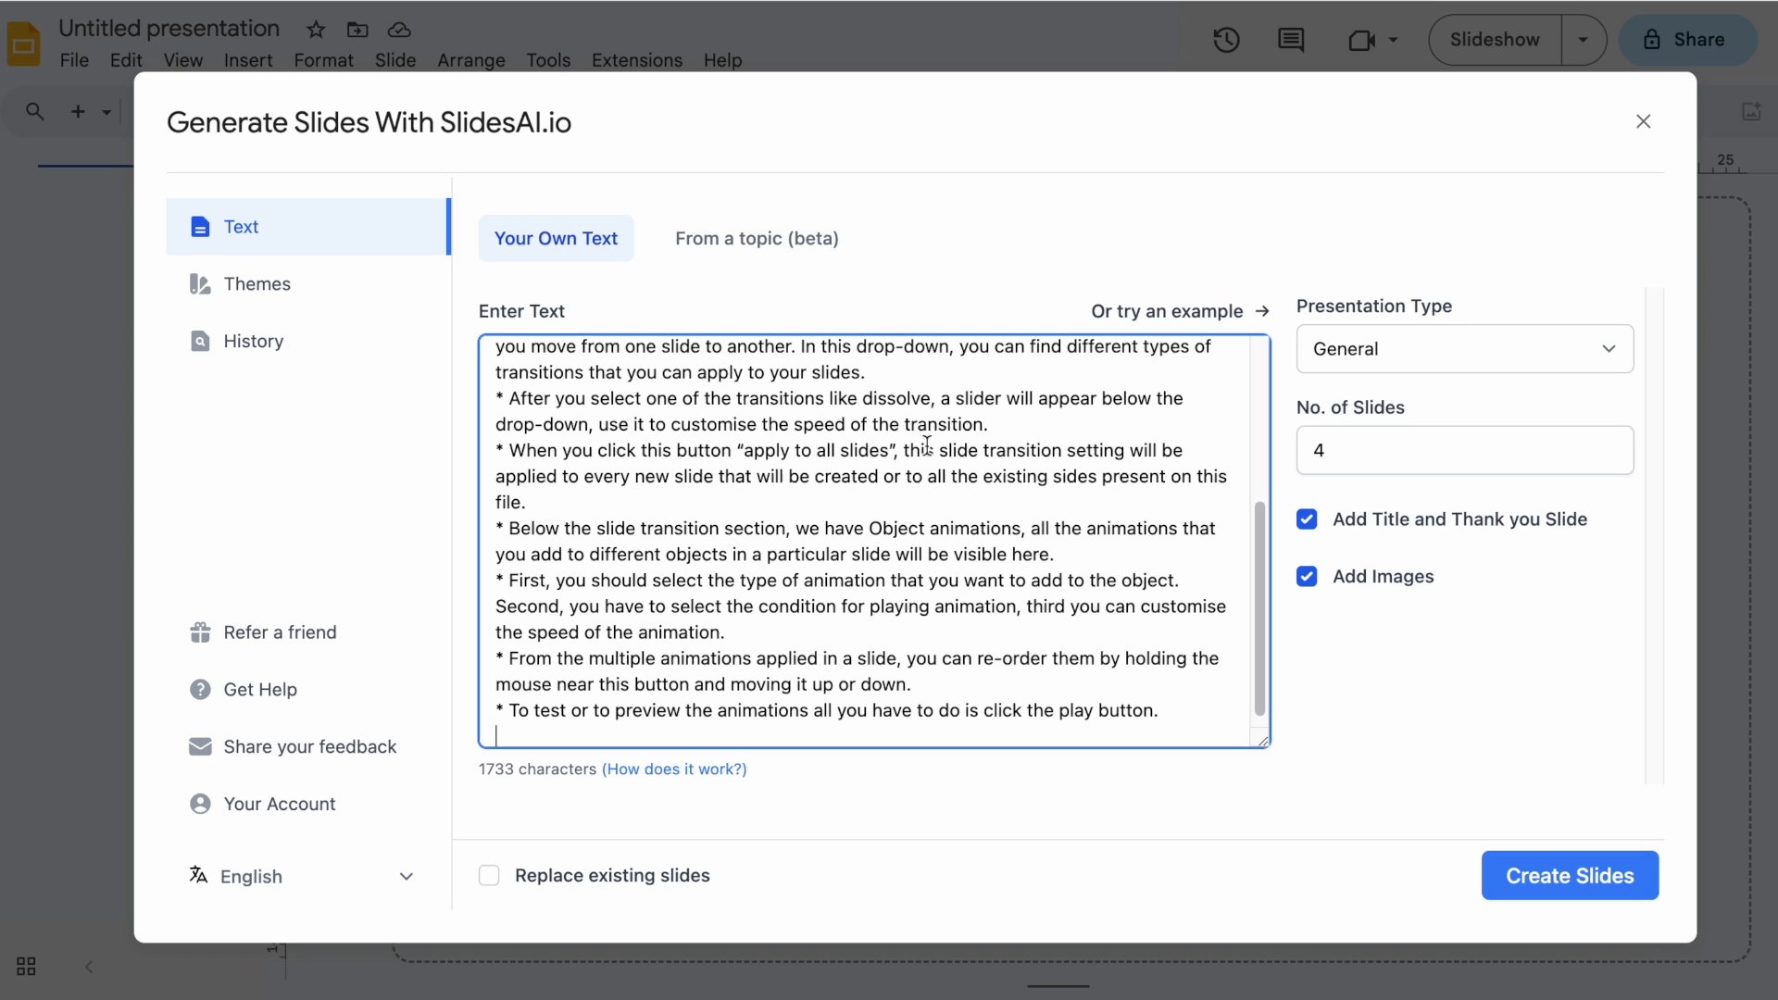
- Create the slides in SlidesAI.io and show slide 6, Object Animations
left_click(1570, 873)
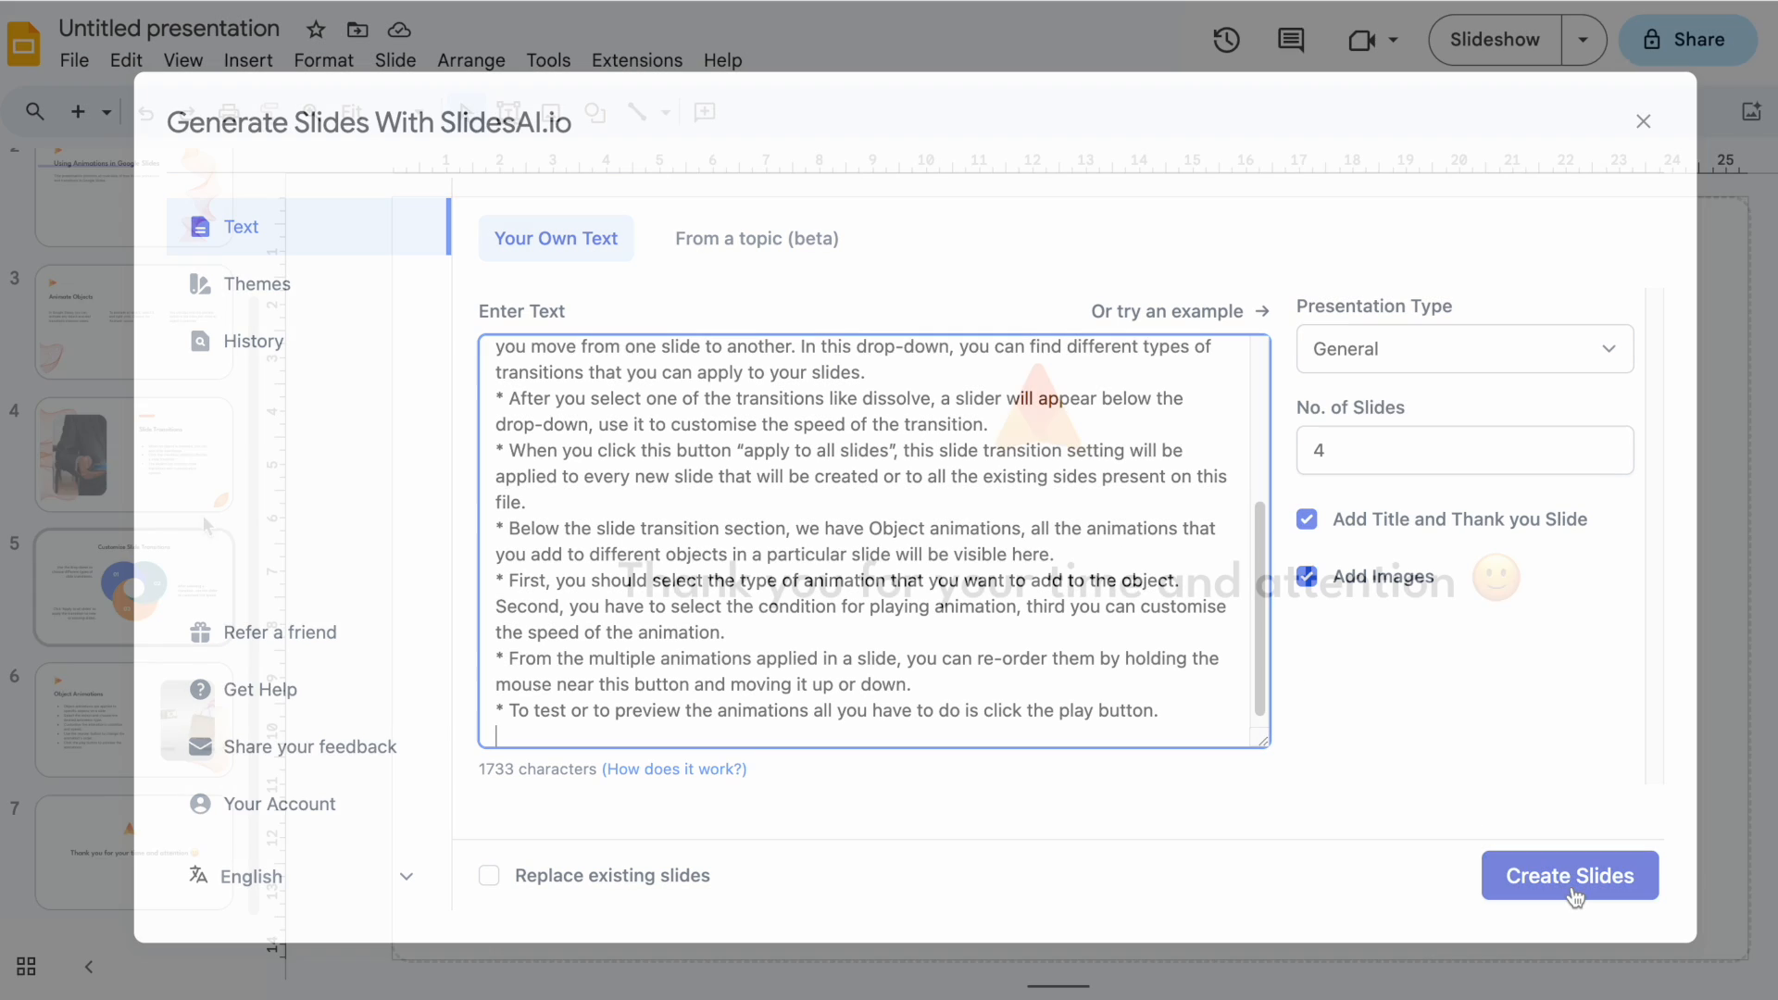
left_click(1571, 874)
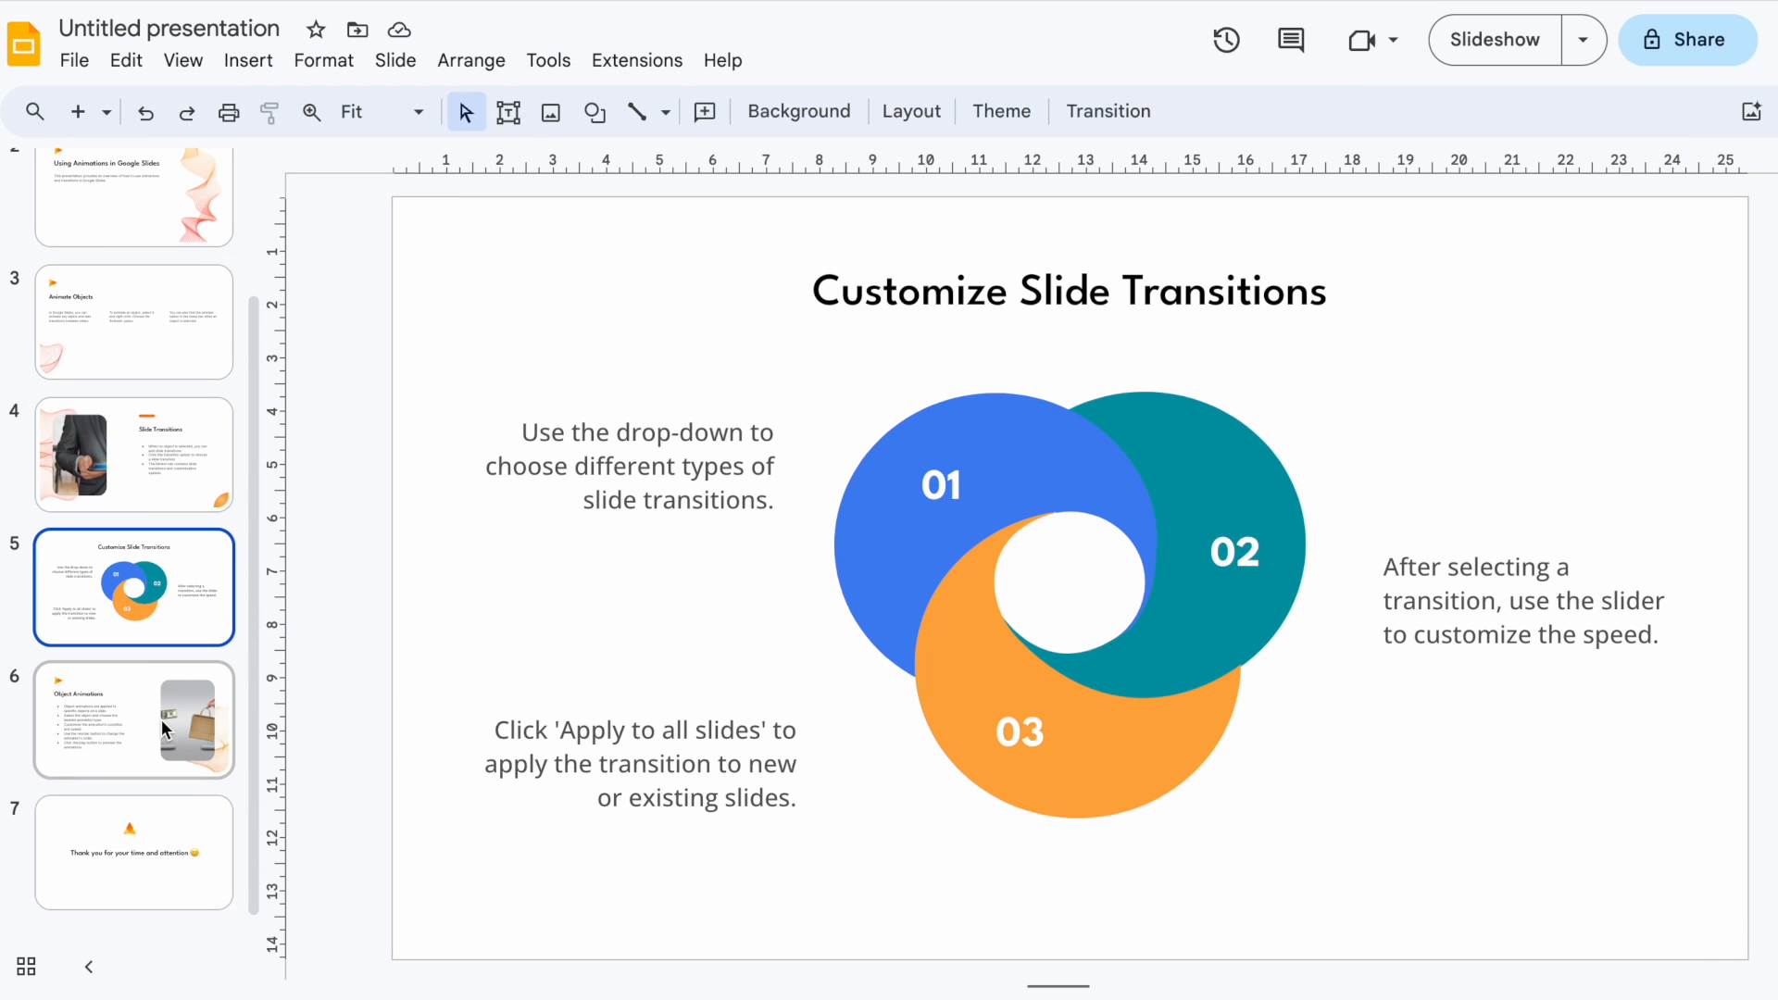
left_click(134, 720)
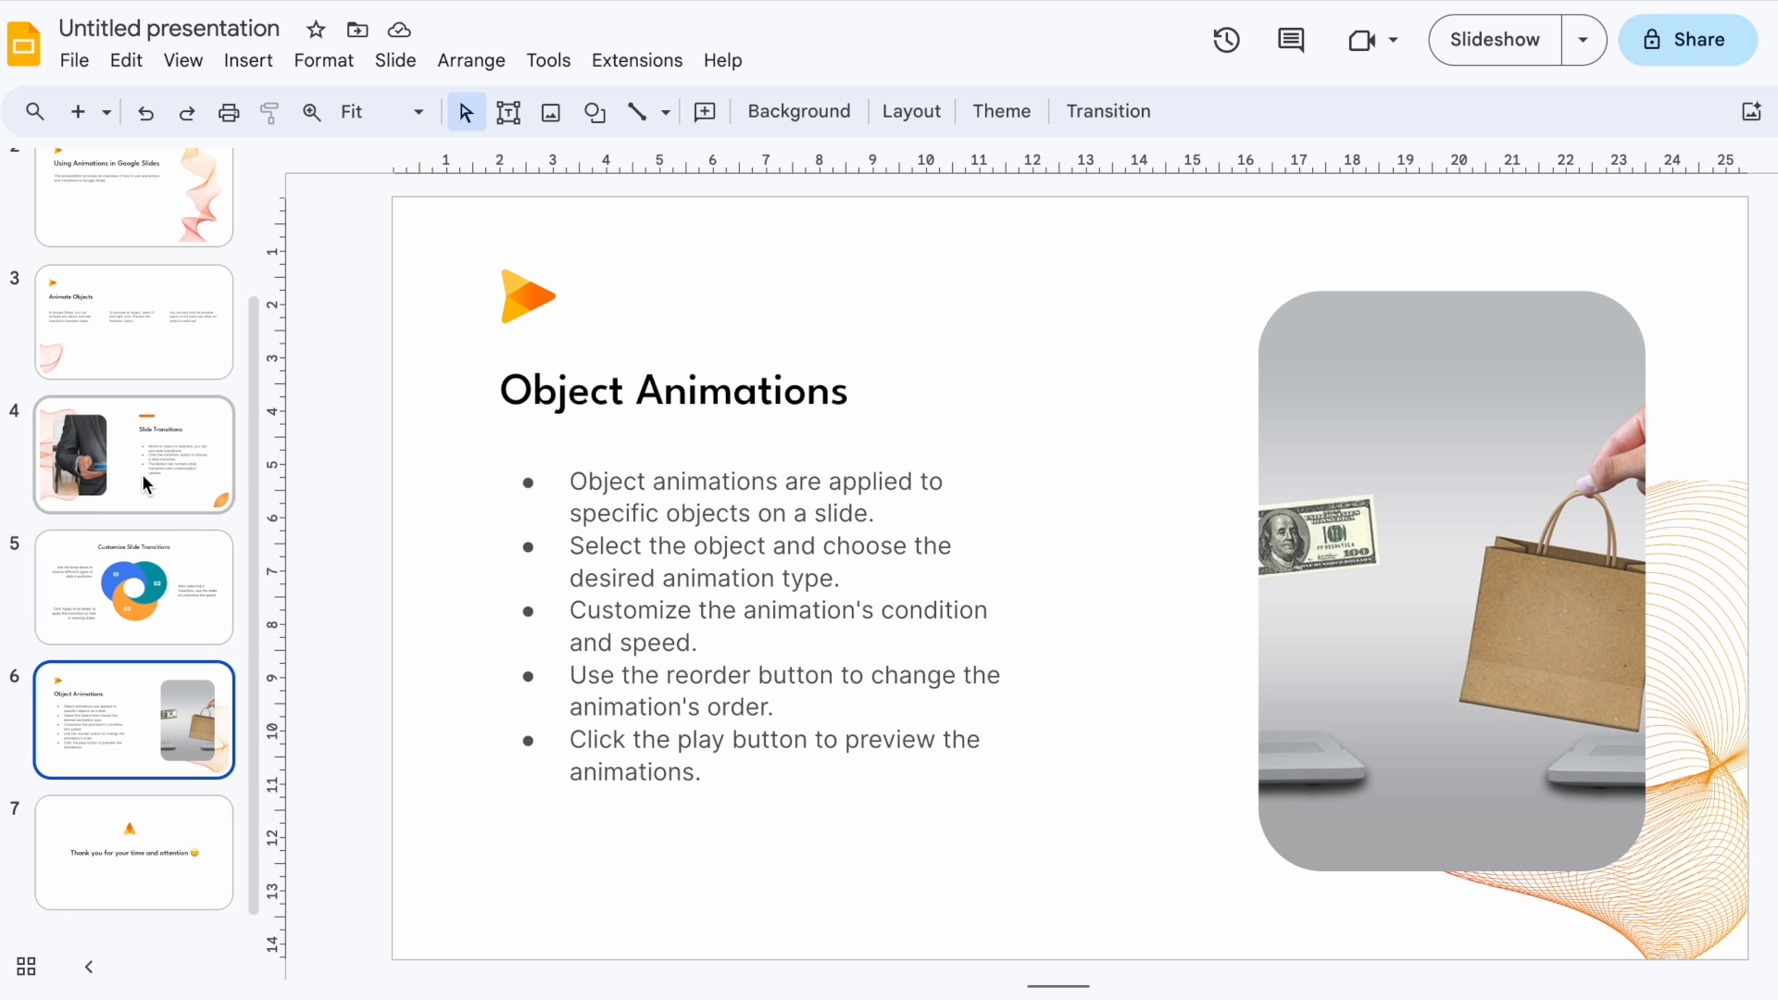